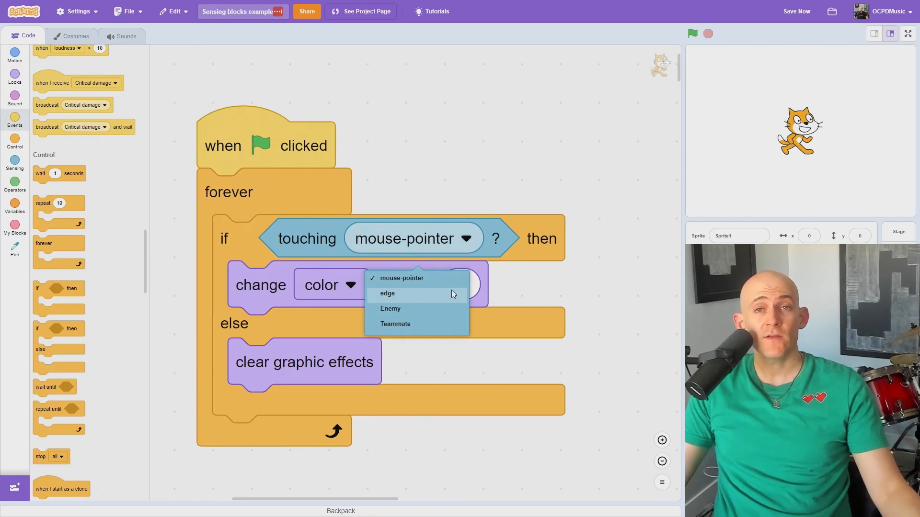
Trigger the sprite's name question and answer it with 'Bob'.
left_click(692, 34)
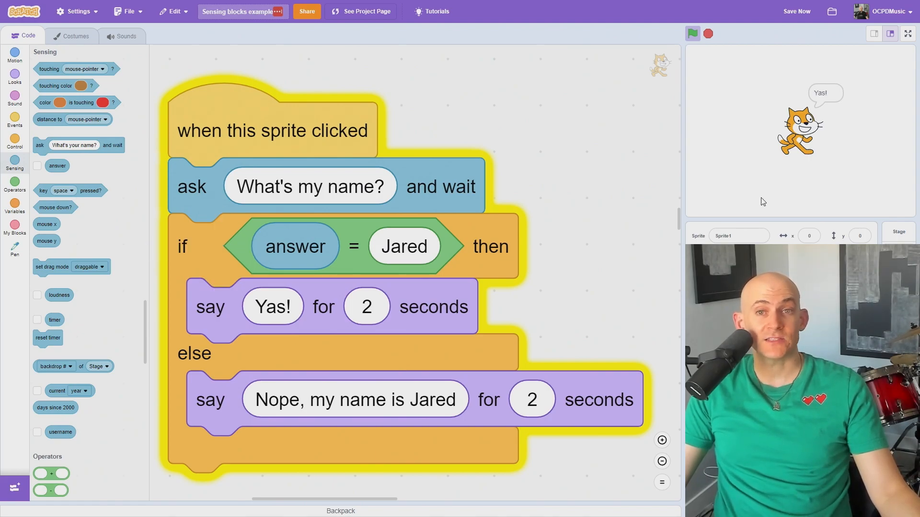
type("Bob")
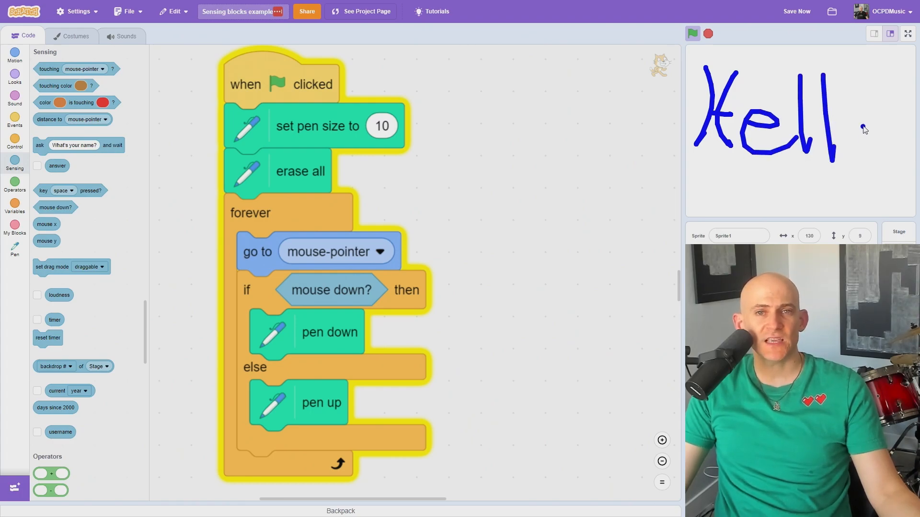
Drag across the stage to handwrite more letters with the pen.
left_click_drag(862, 128, 897, 205)
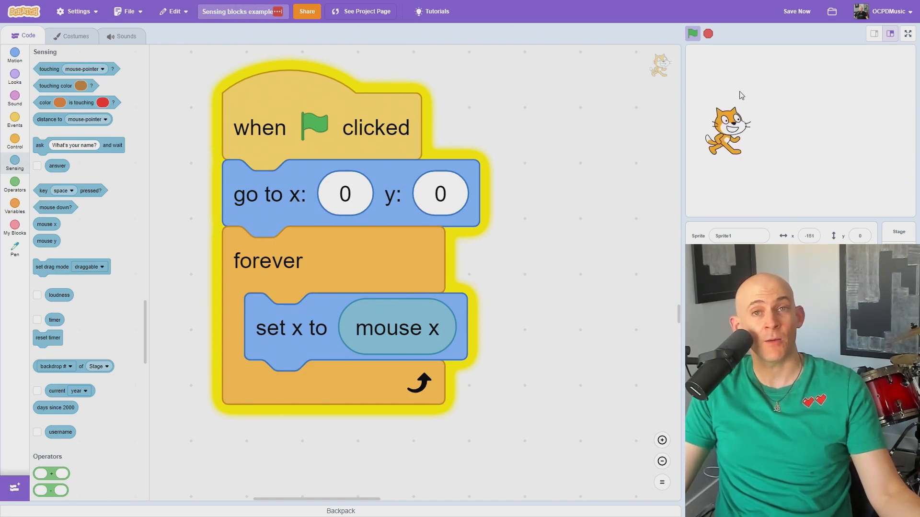
Open the current block's dropdown listing year through second.
left_click(534, 250)
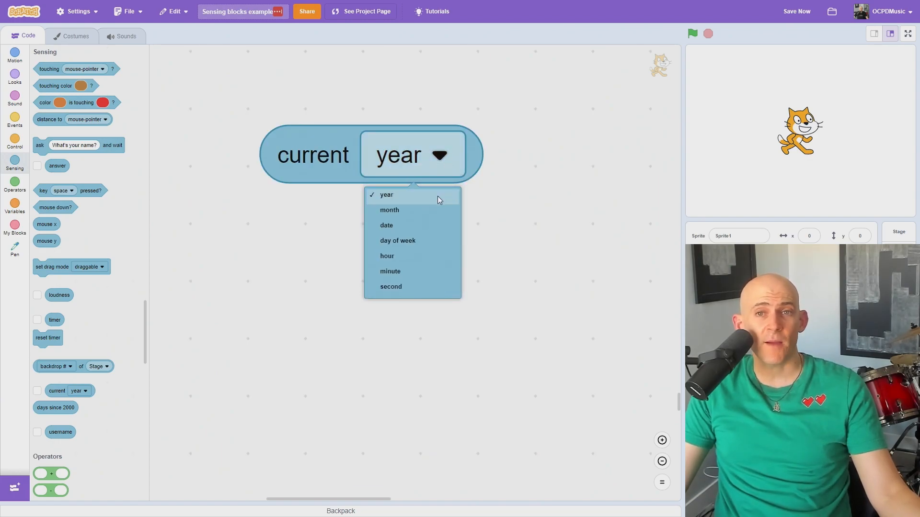
mouse_move(440, 243)
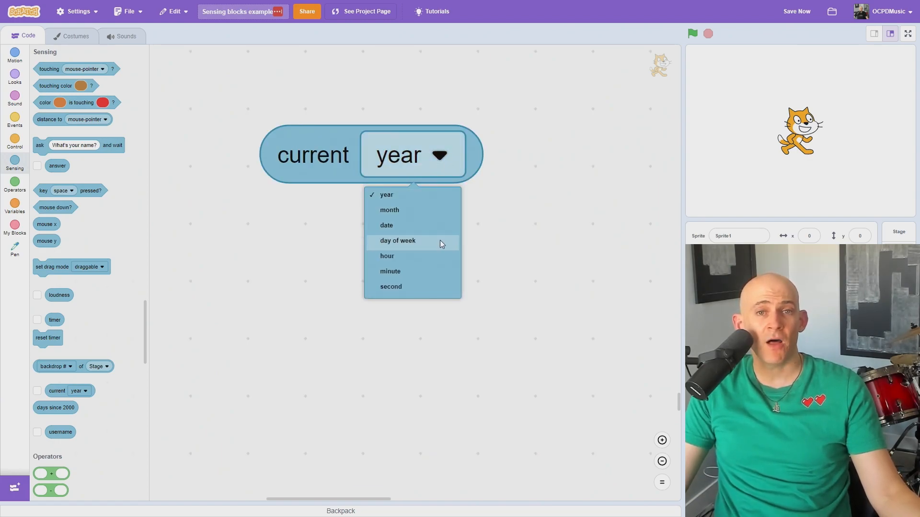
mouse_move(428, 287)
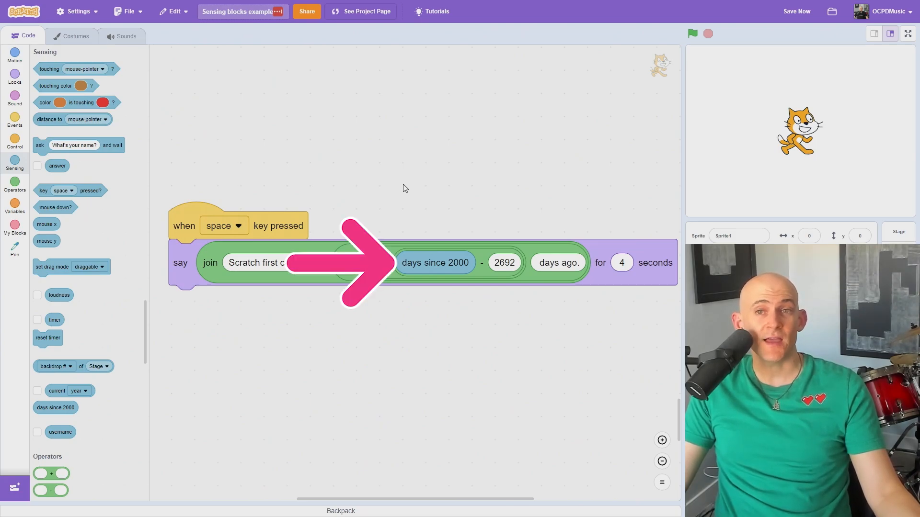
left_click(692, 34)
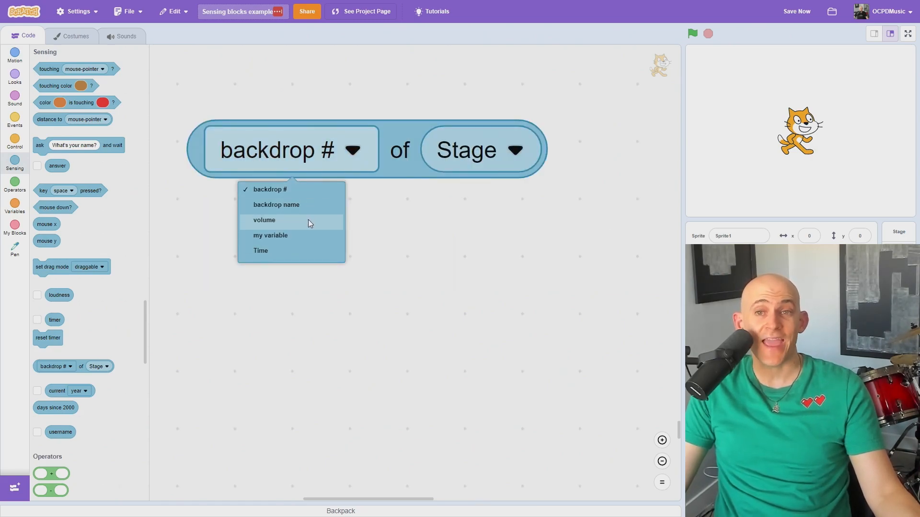
Make the sensing block target the Enemy sprite, then select the Stage for editing.
left_click(512, 149)
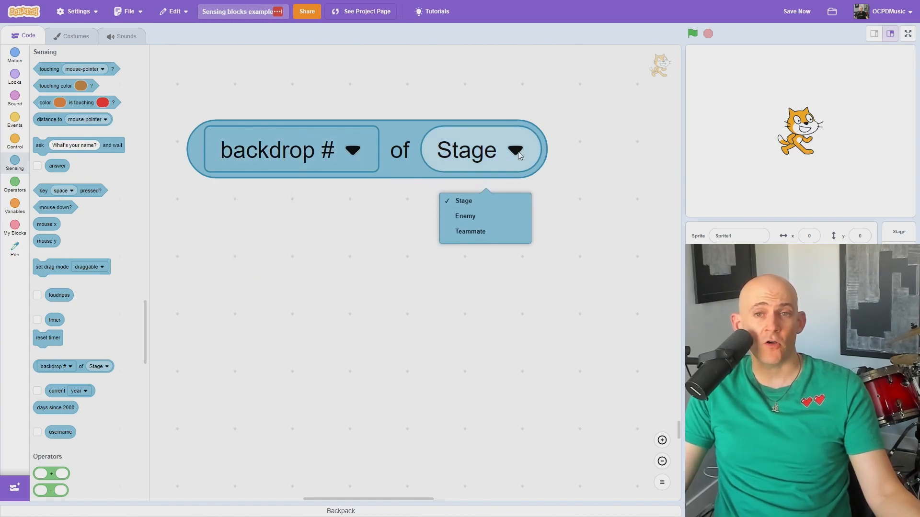
left_click(465, 216)
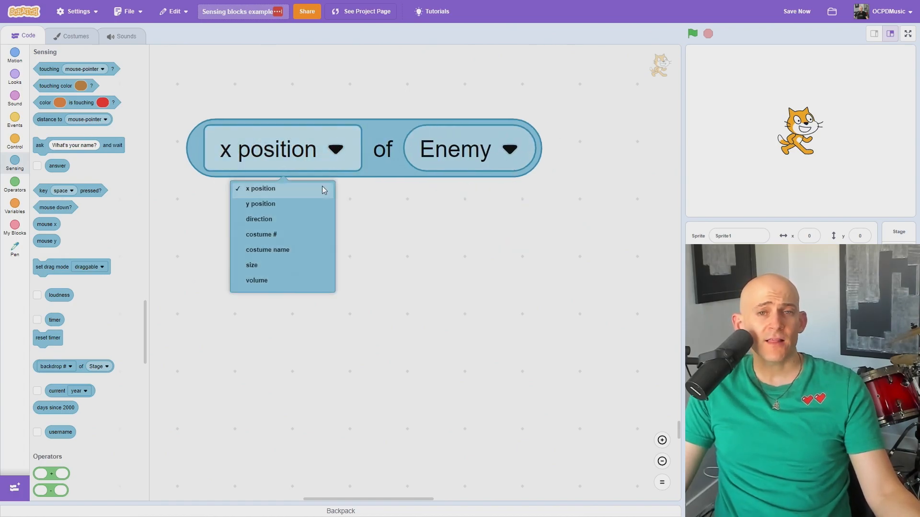
mouse_move(312, 243)
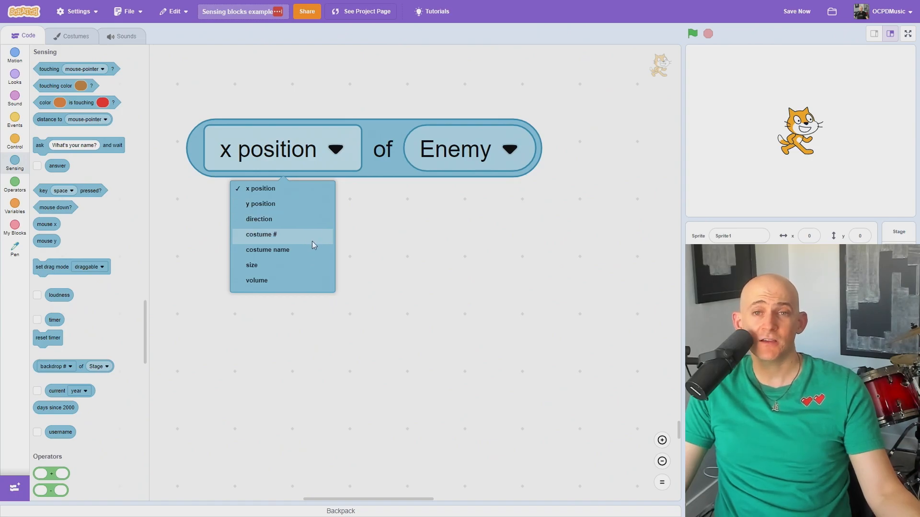
mouse_move(449, 245)
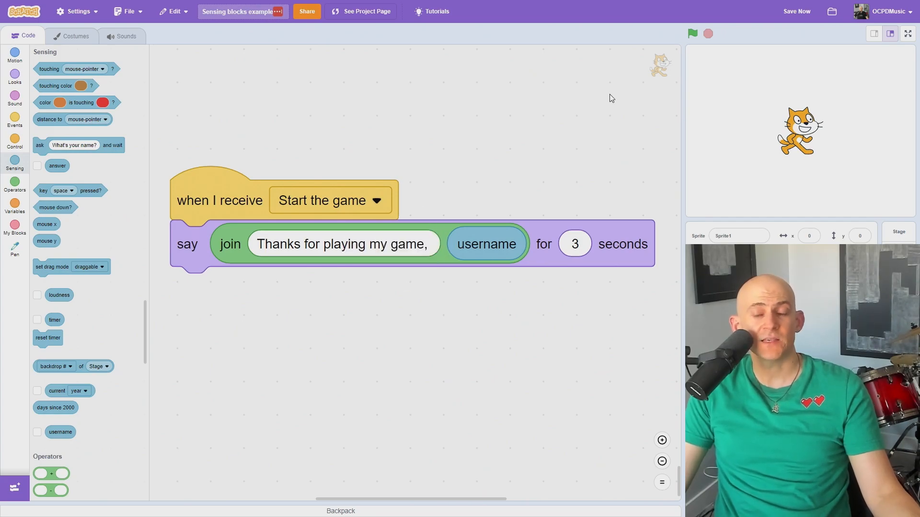
left_click(898, 231)
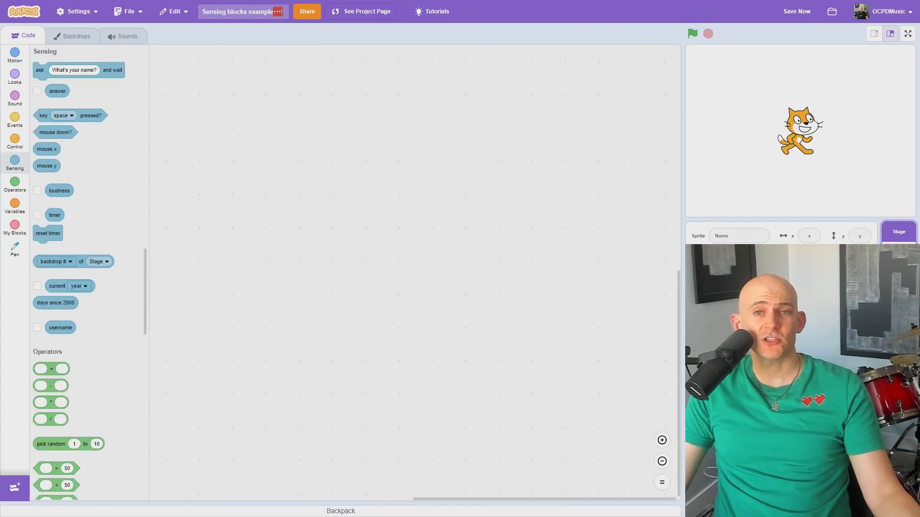